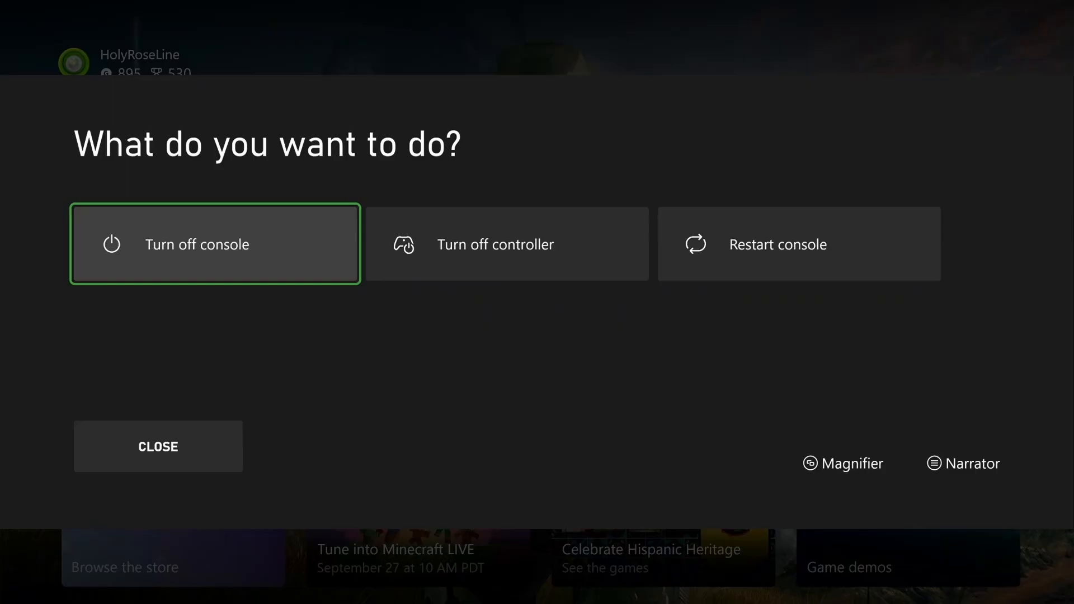
Restart the console, then reach the install queue via My games & apps > Manage
left_click(158, 446)
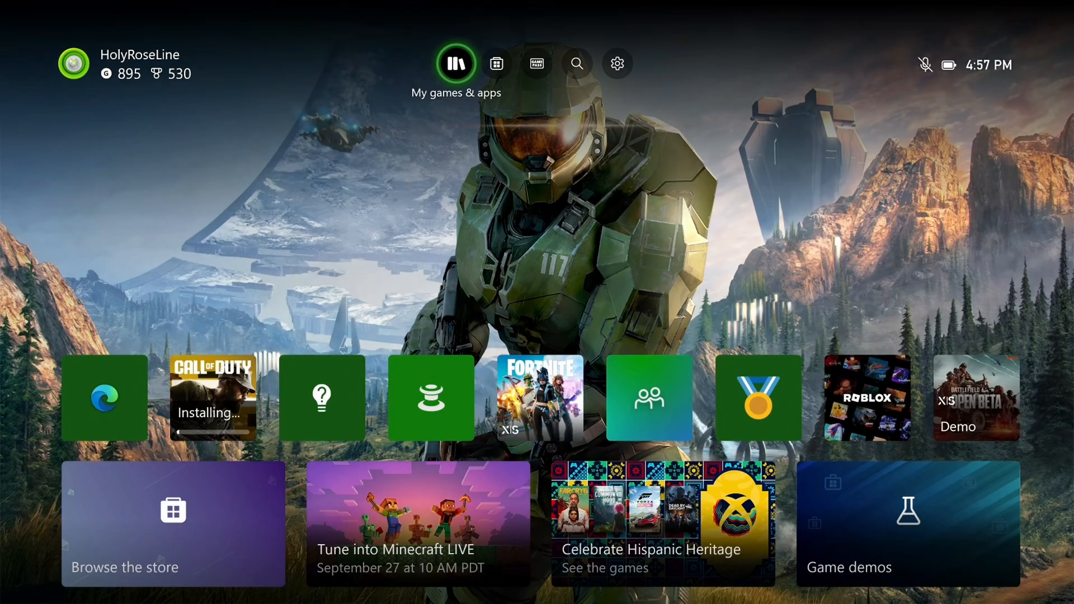
left_click(455, 62)
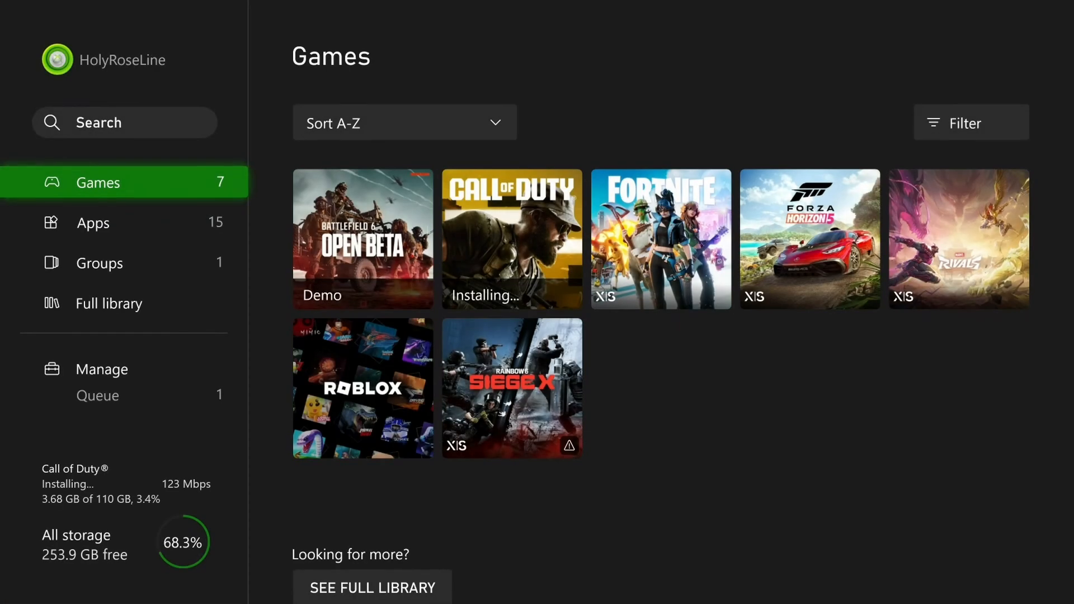
left_click(101, 369)
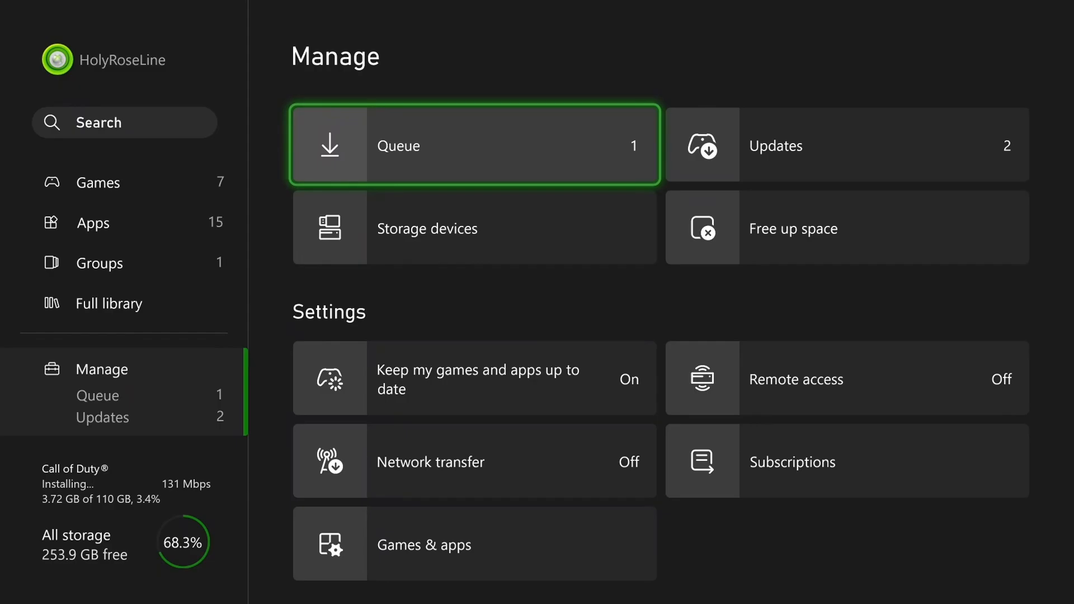
left_click(474, 144)
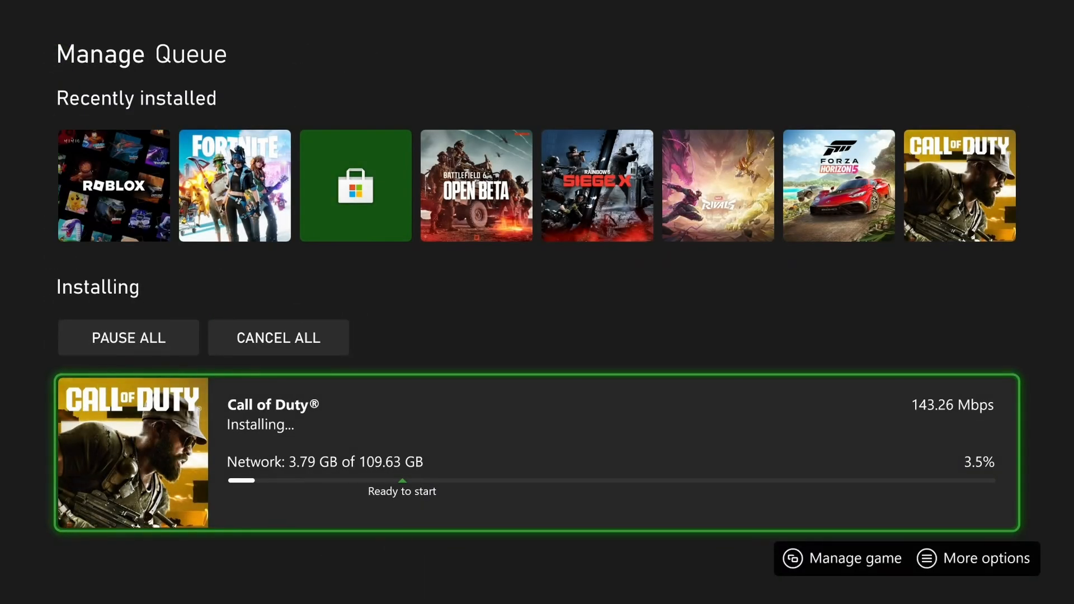
mouse_move(127, 337)
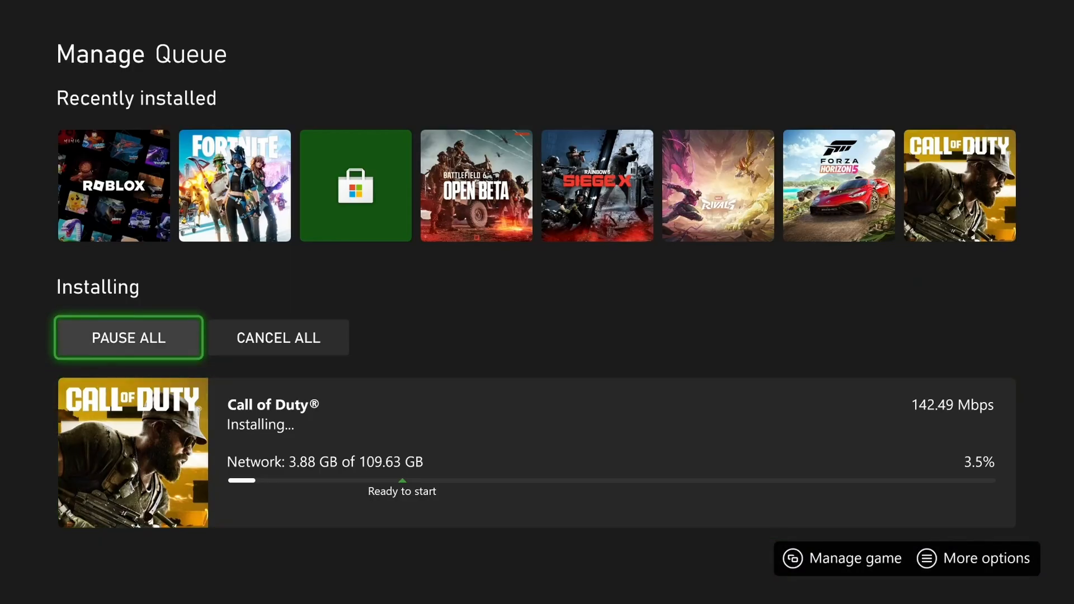
Cancel the stuck Call of Duty install from the queue and launch Xbox Support
left_click(278, 337)
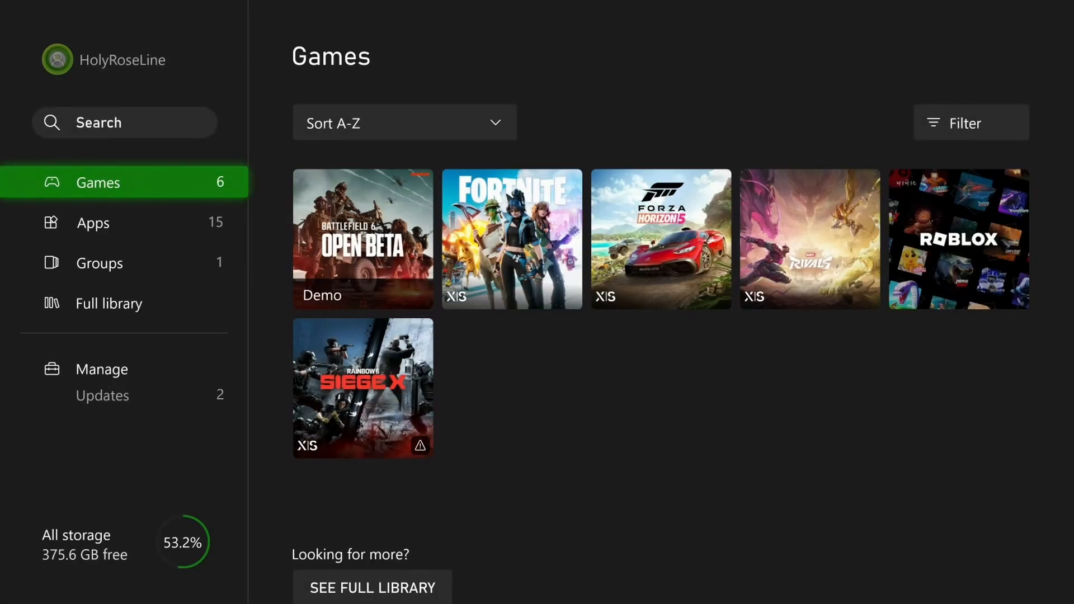
left_click(93, 221)
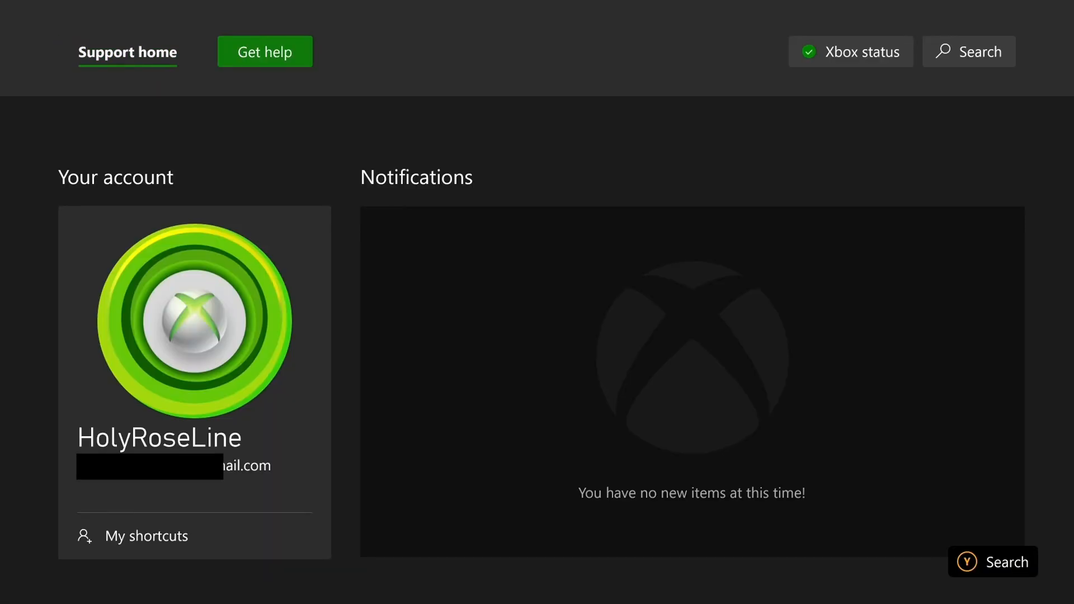
Check the Xbox service status from the top of Support home
left_click(850, 52)
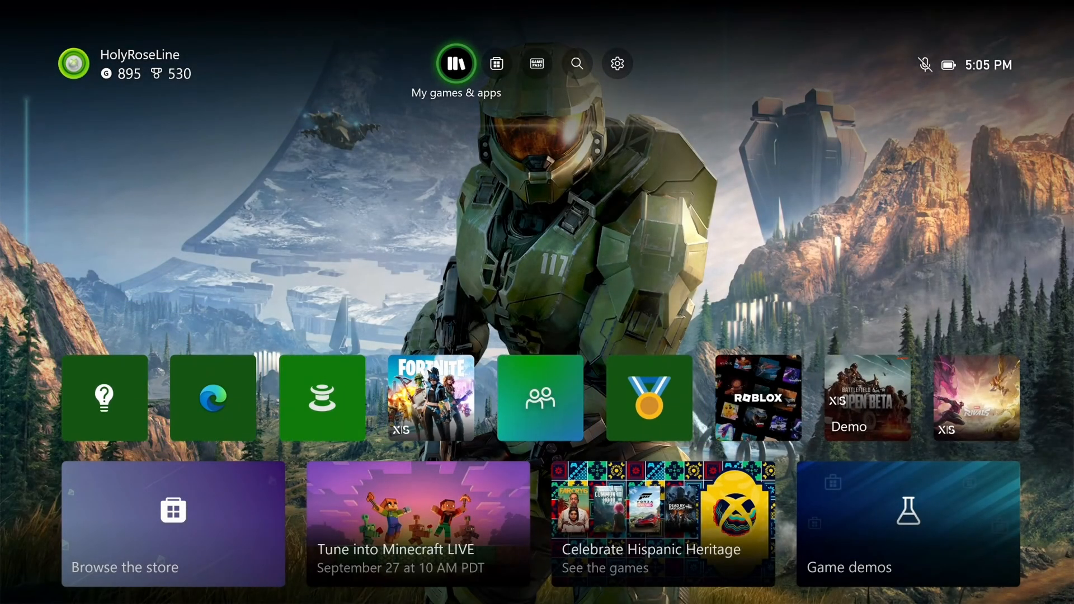
Check System > Updates in Settings, then go to General > Network settings
left_click(615, 62)
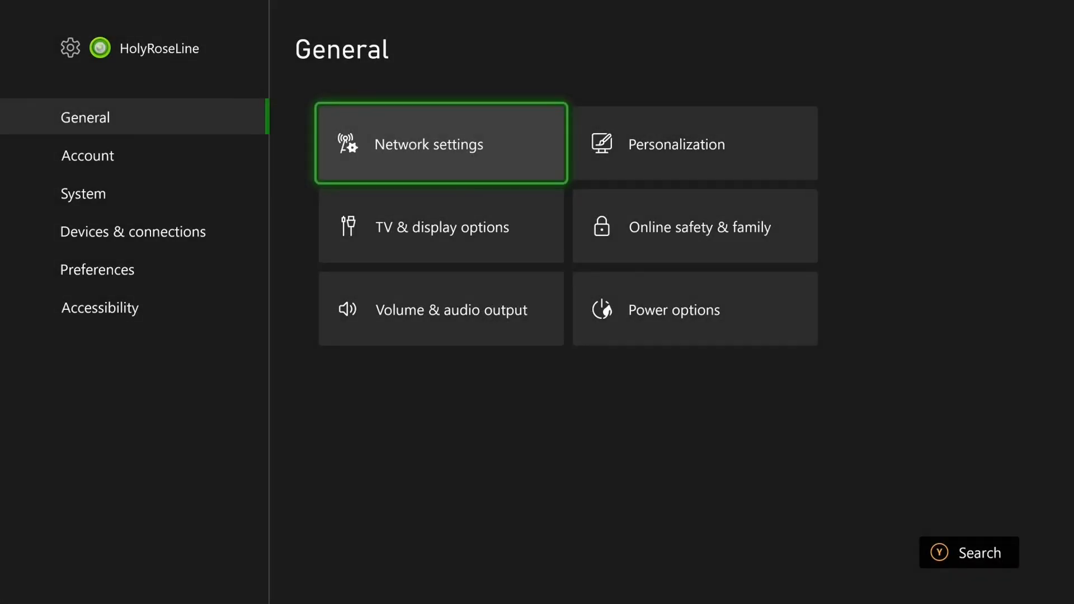
left_click(83, 194)
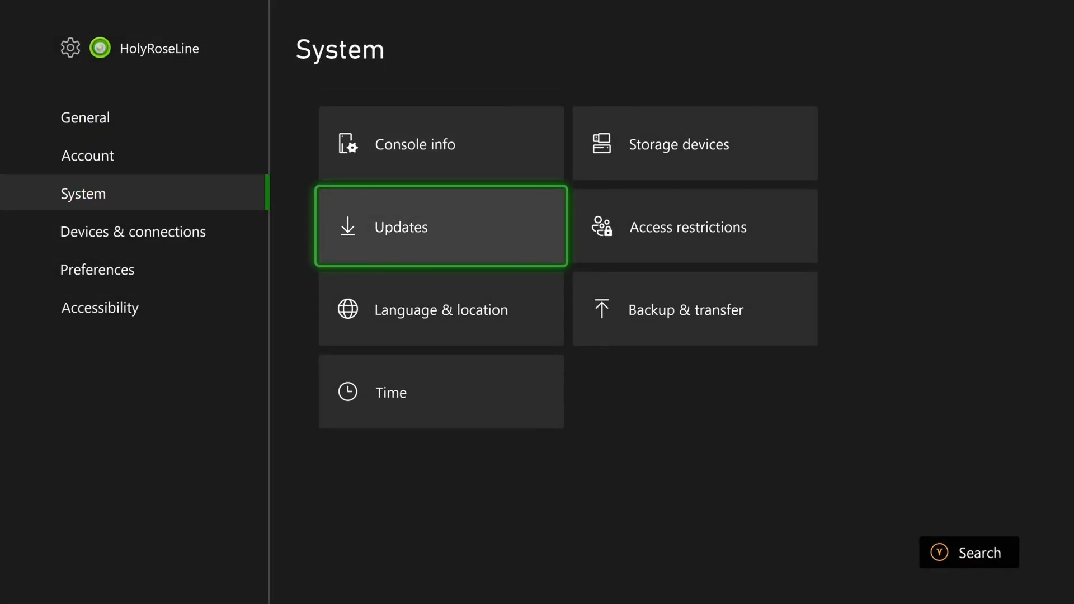
left_click(441, 227)
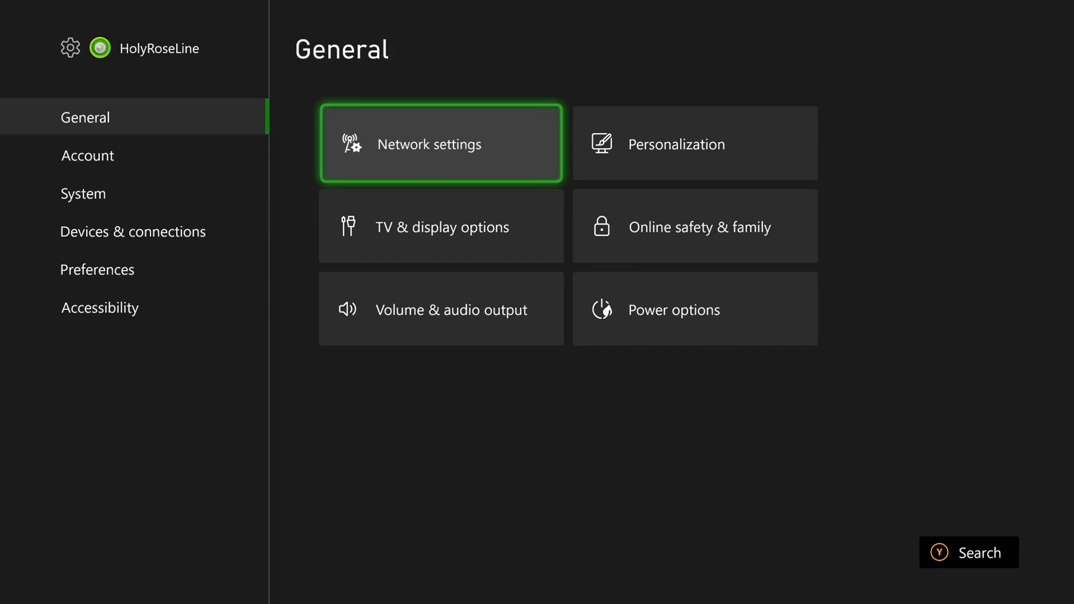
left_click(441, 142)
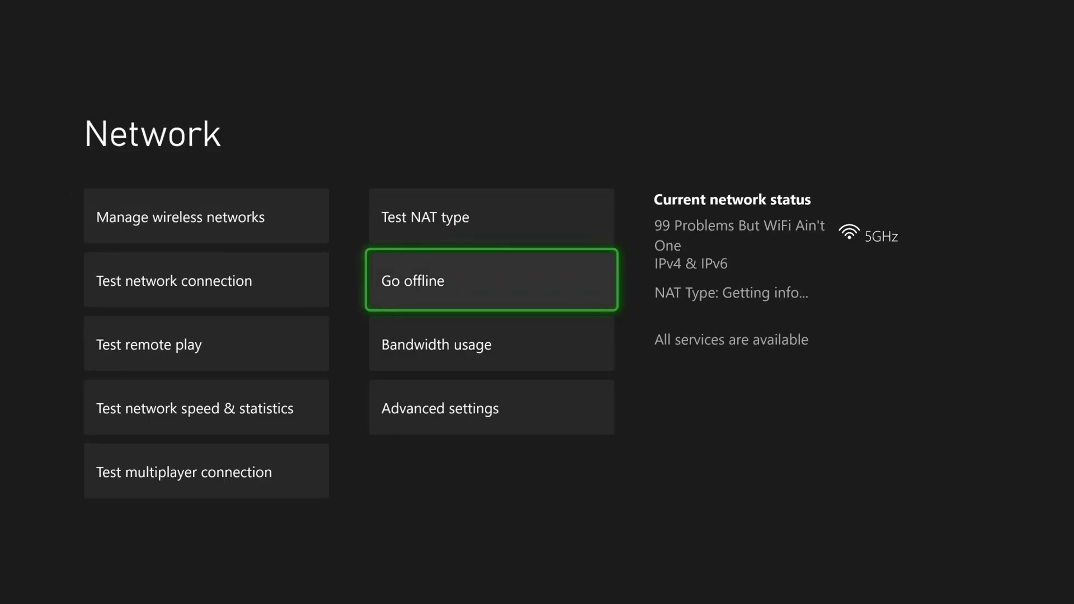